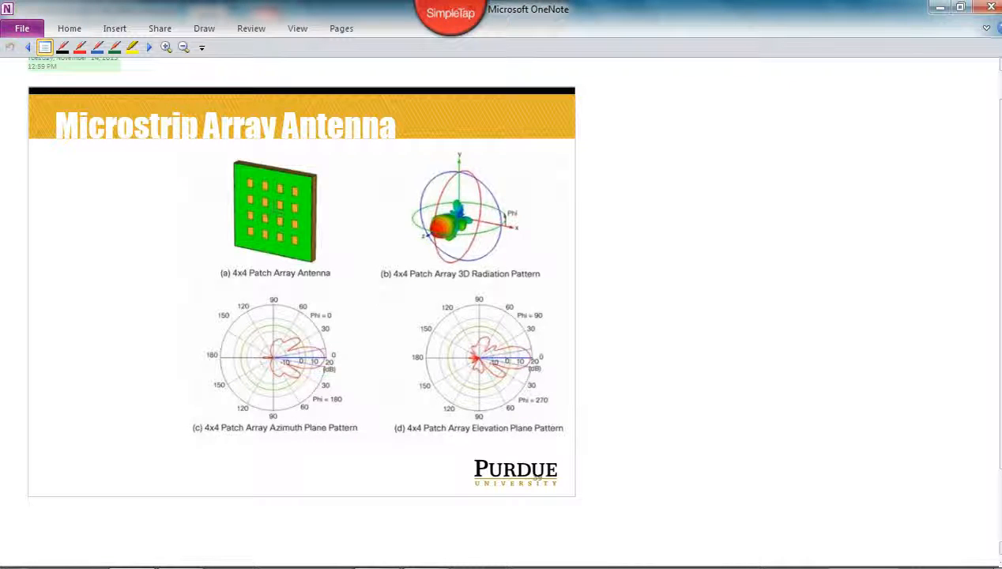
mouse_move(793, 241)
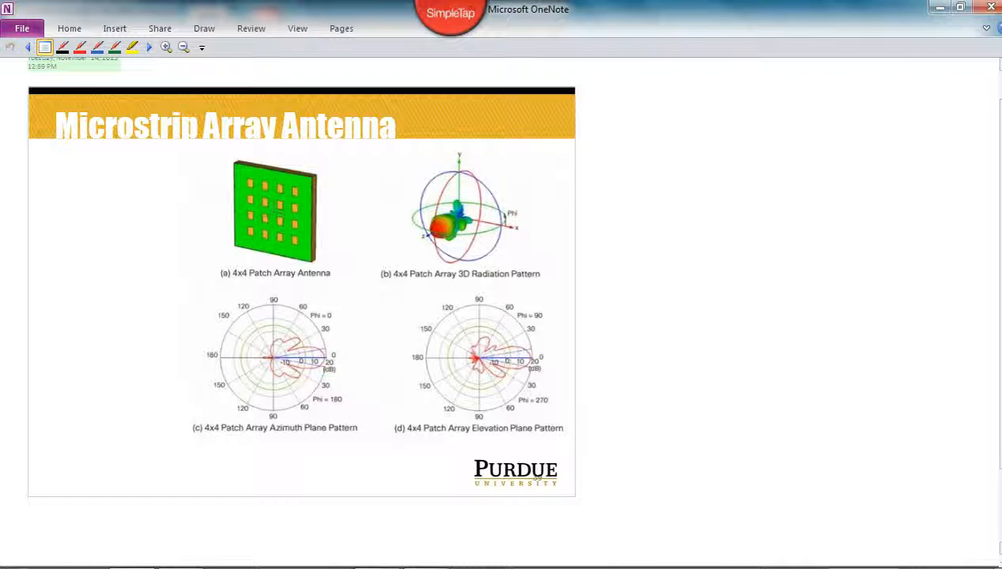
left_click(793, 241)
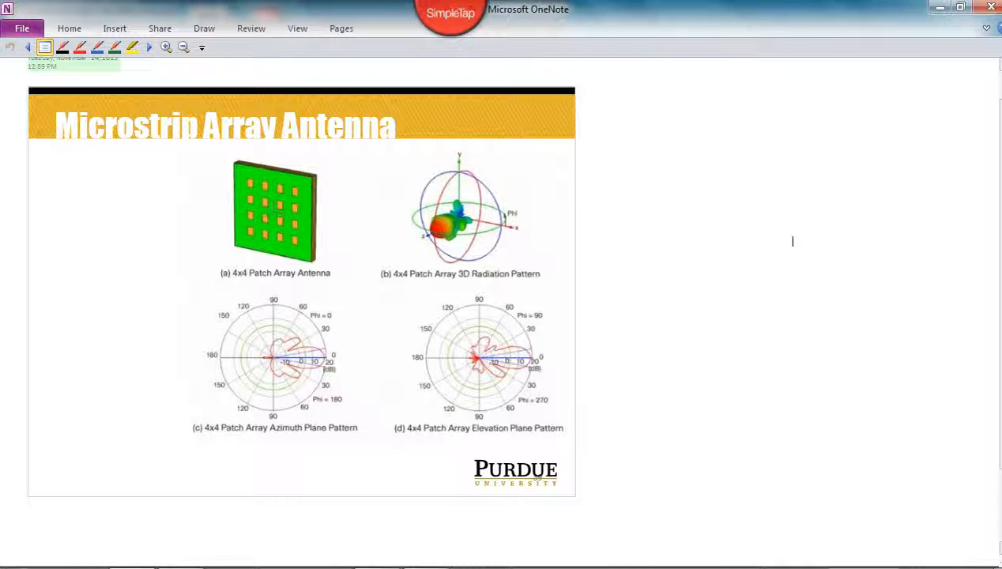